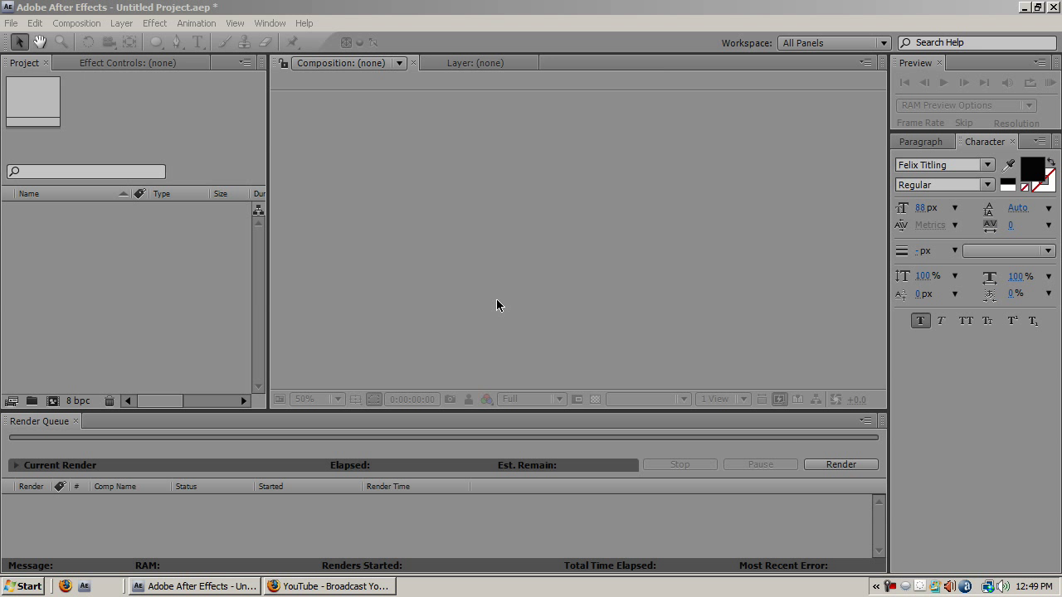
Create a new NTSC DV Widescreen composition named 'Background Test'
click(76, 23)
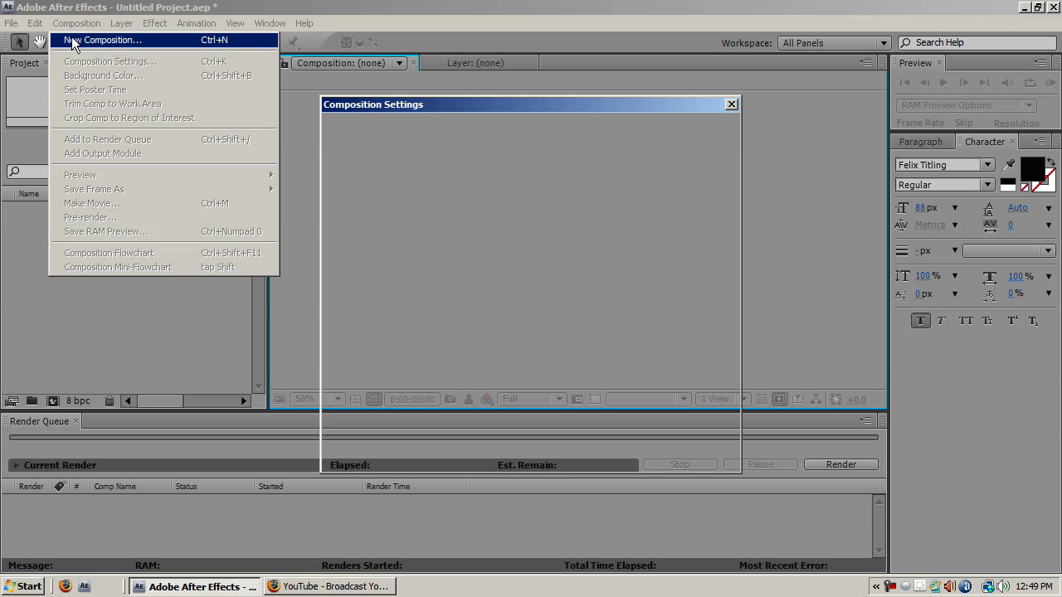
click(105, 40)
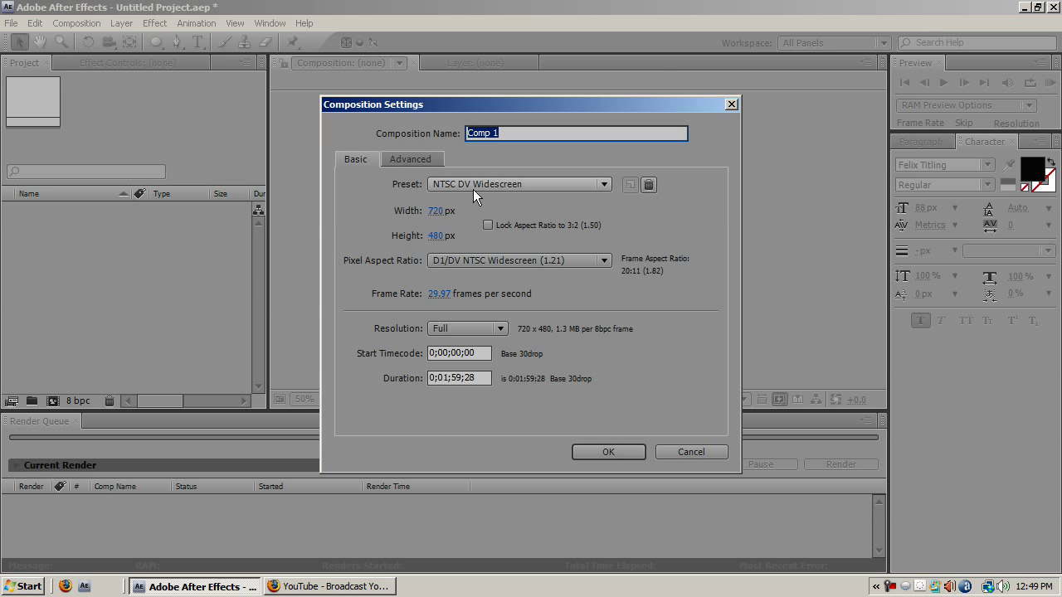
text(Background Test)
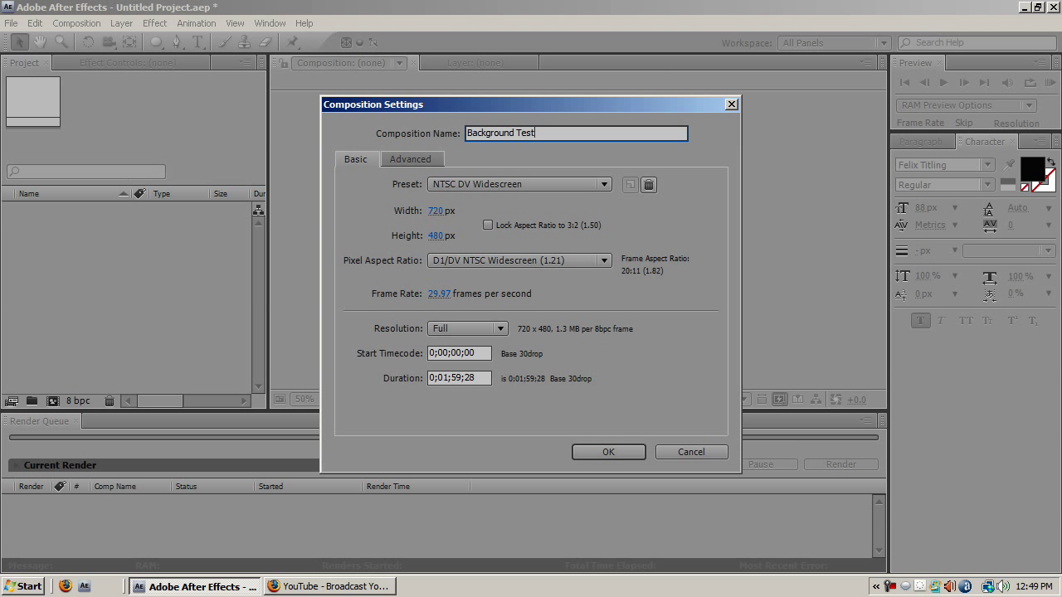
click(607, 452)
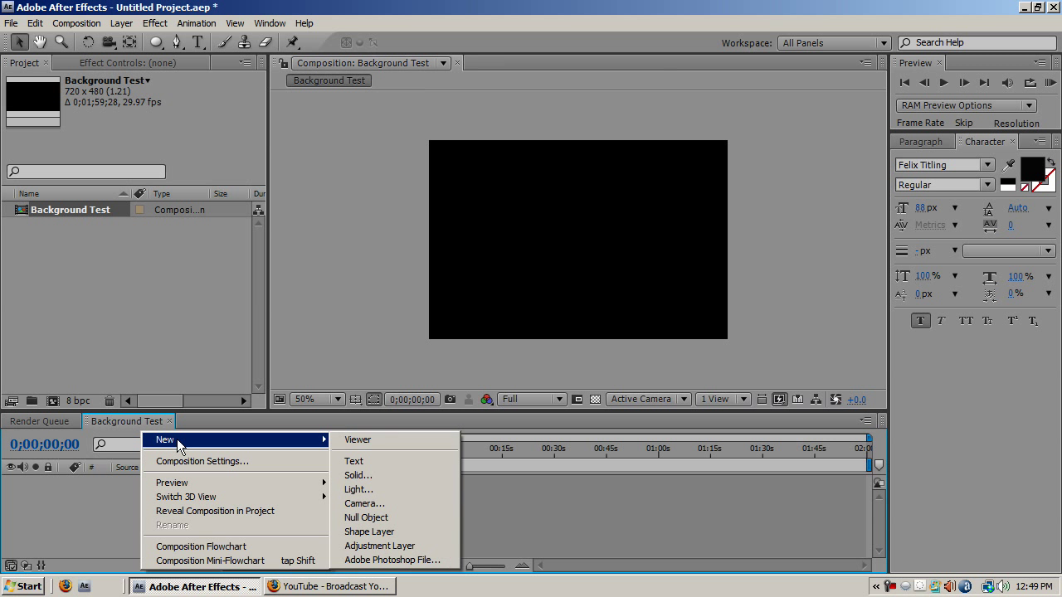
mouse_move(357, 474)
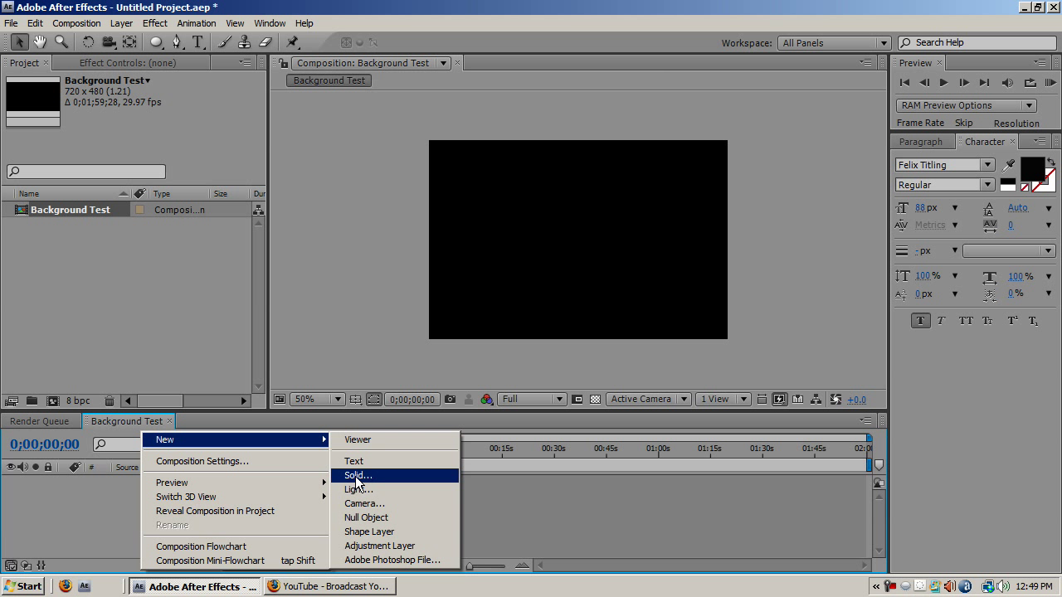
Add a full-size Royal Blue solid, then choose the colour for a second Deep Royal Blue solid
click(356, 475)
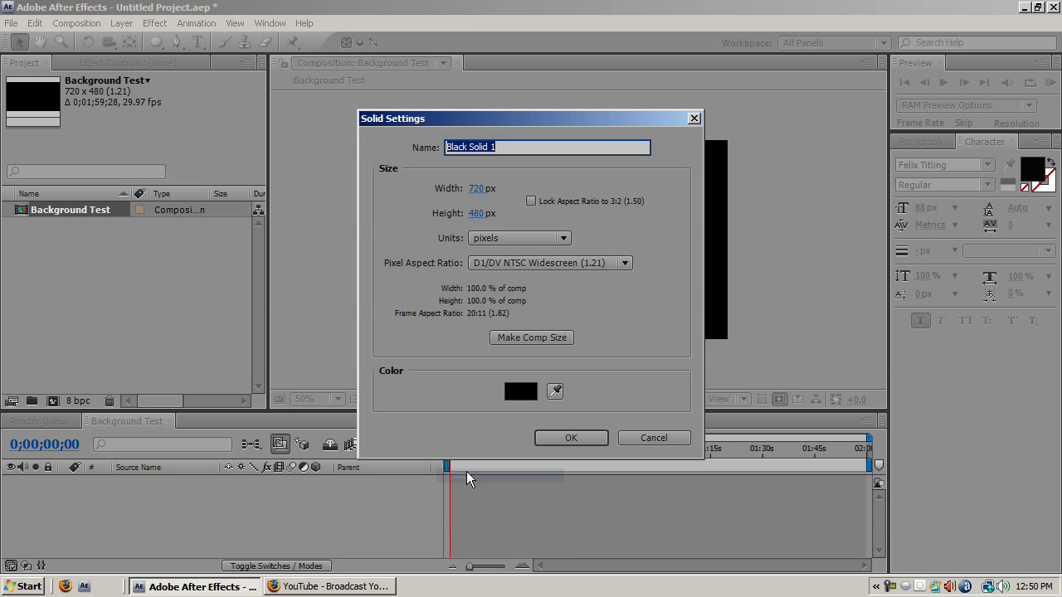
click(521, 392)
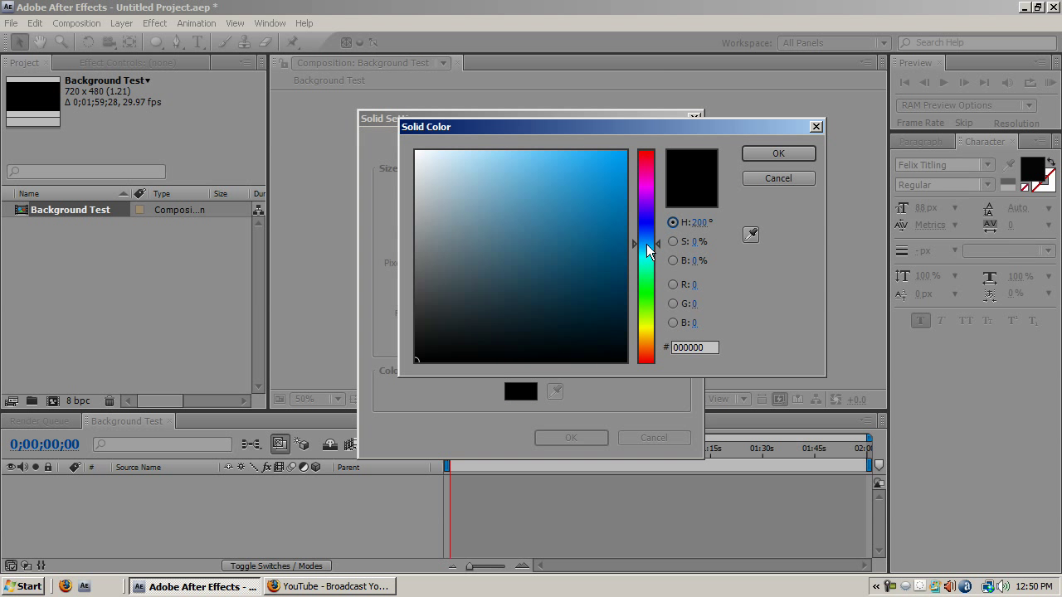
click(777, 153)
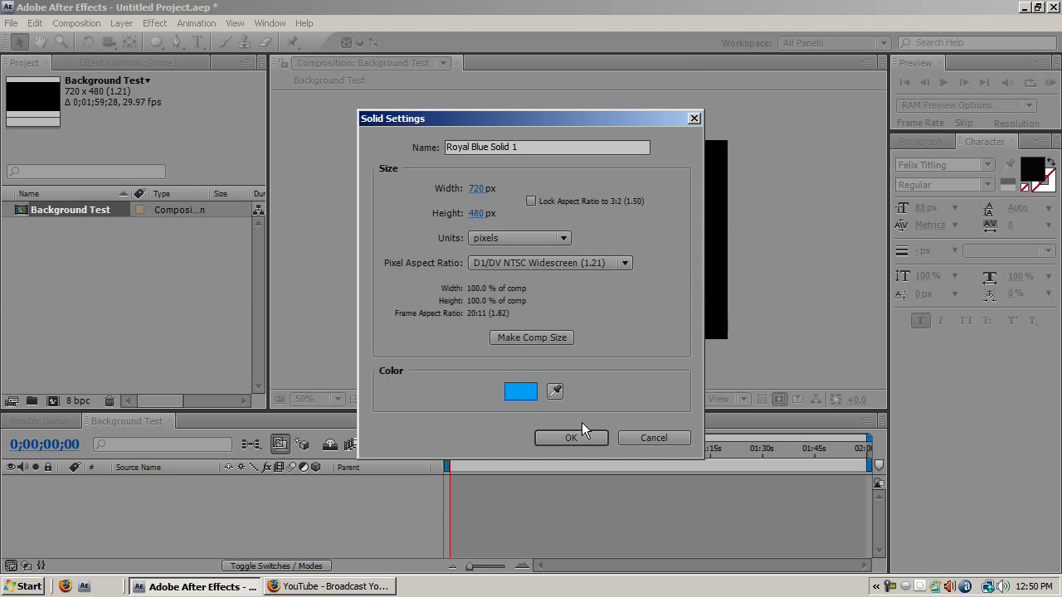
click(571, 438)
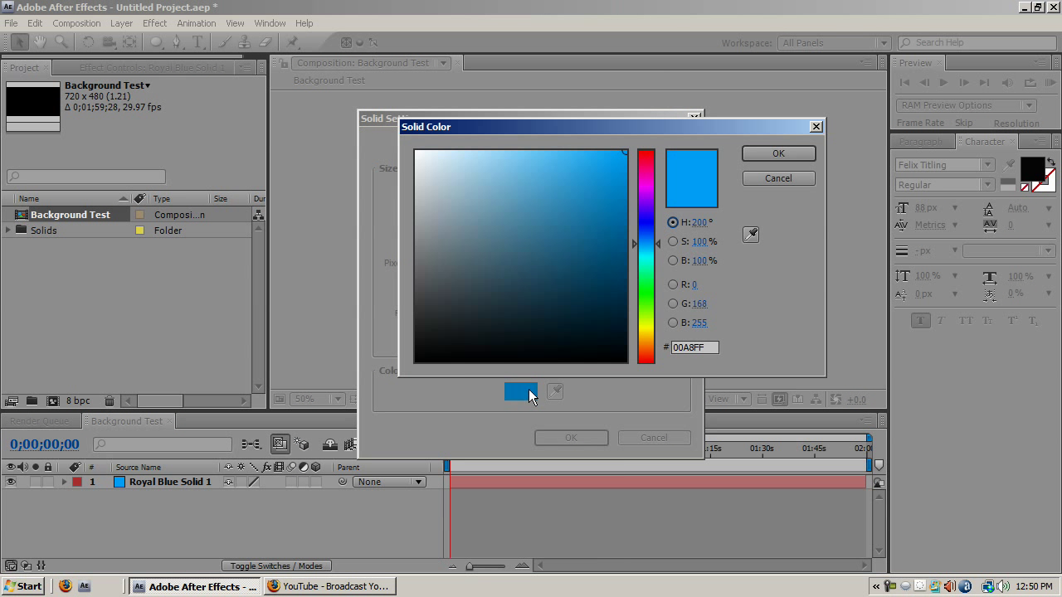
click(776, 152)
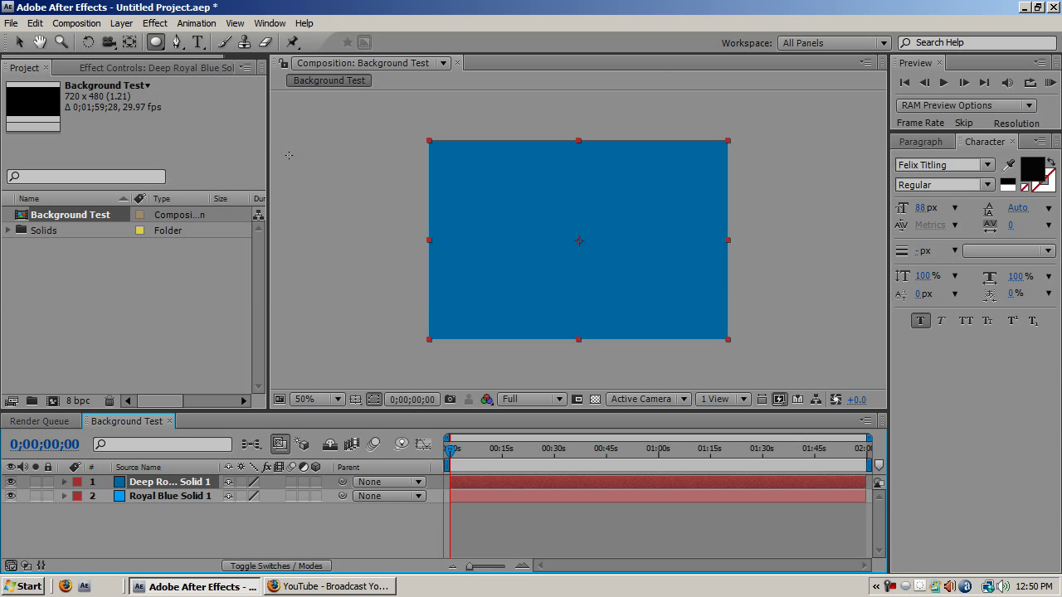
mouse_move(421, 132)
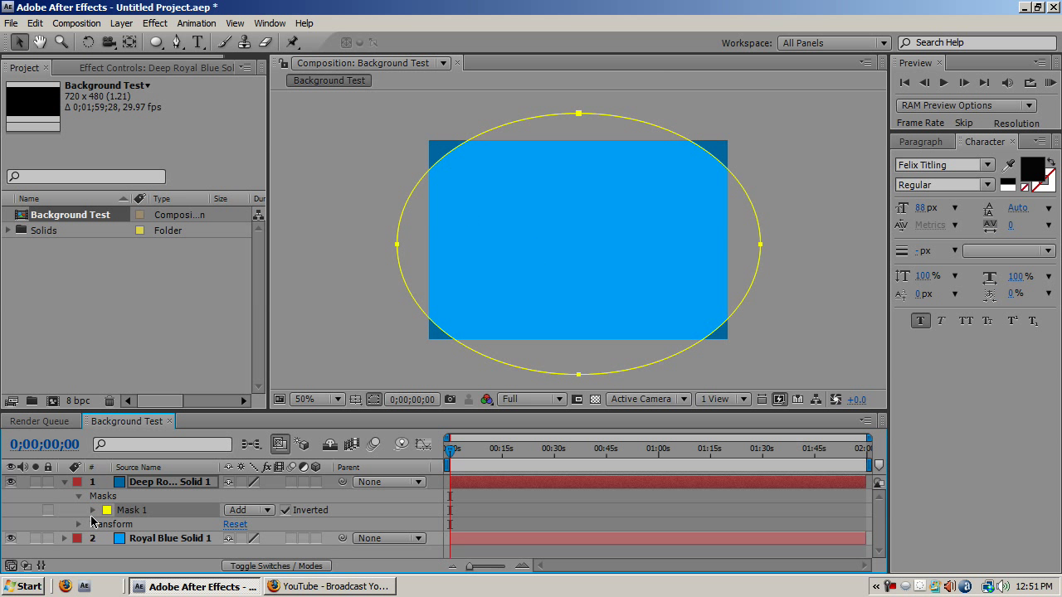
Reveal Mask 1's settings on the Deep Royal Blue solid to invert and feather it
click(79, 511)
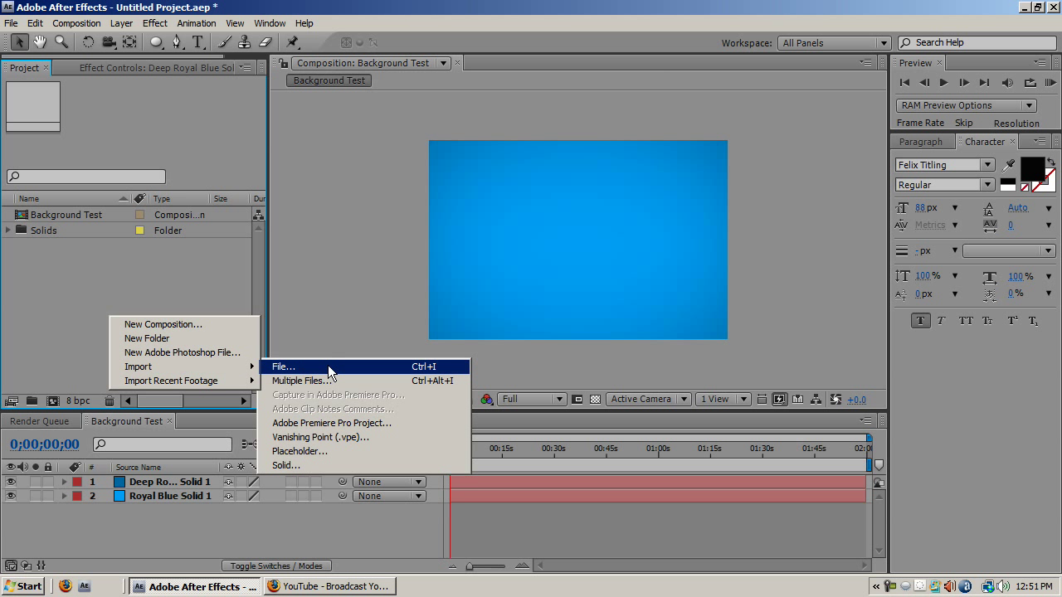
Import a grayscale cracked-texture JPEG from the Evolution Grayscale folder into the project
click(282, 366)
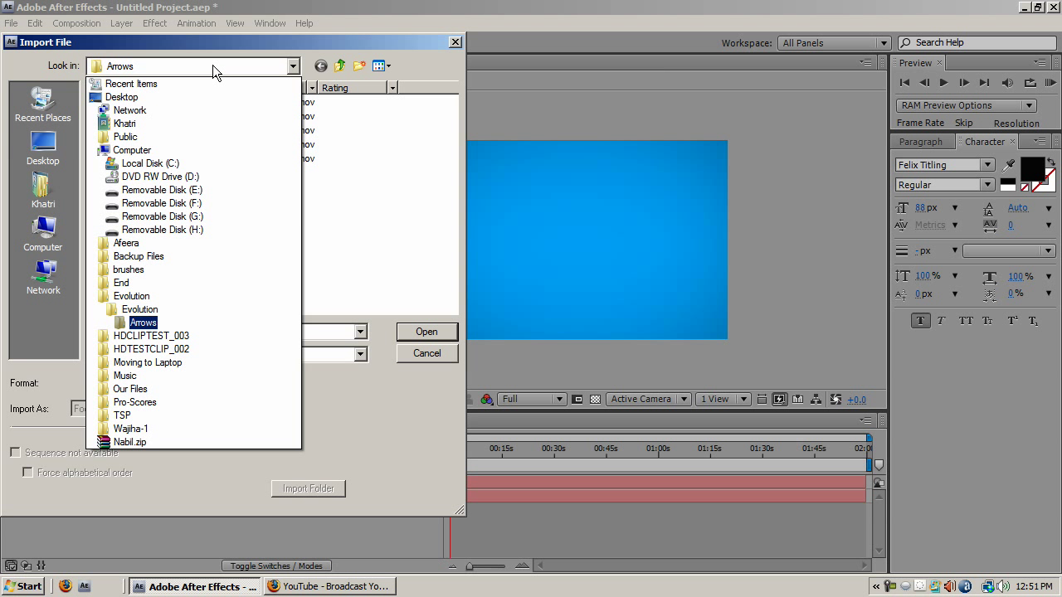
click(132, 295)
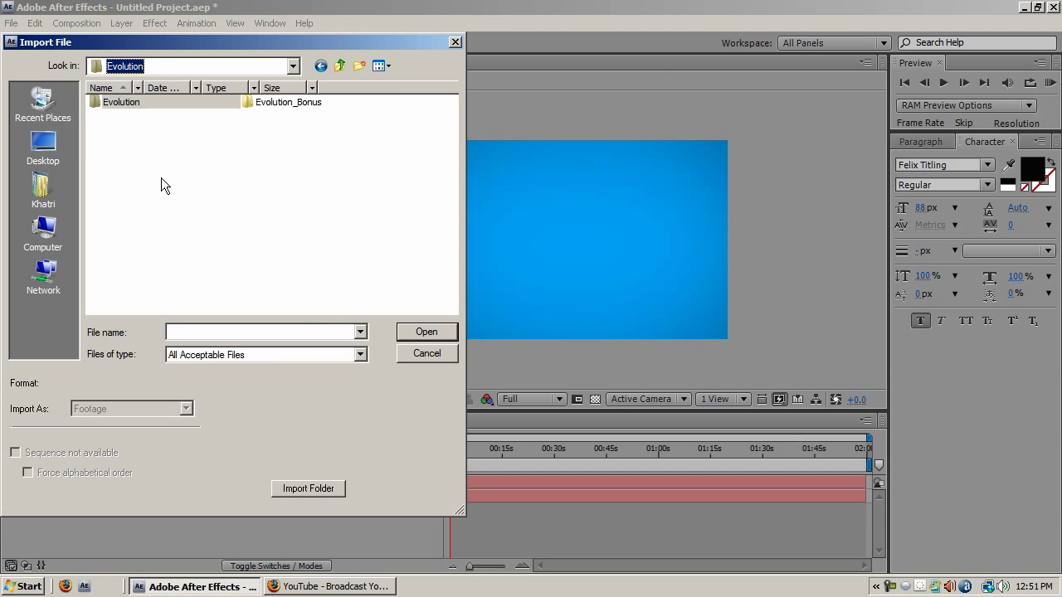
double_click(289, 101)
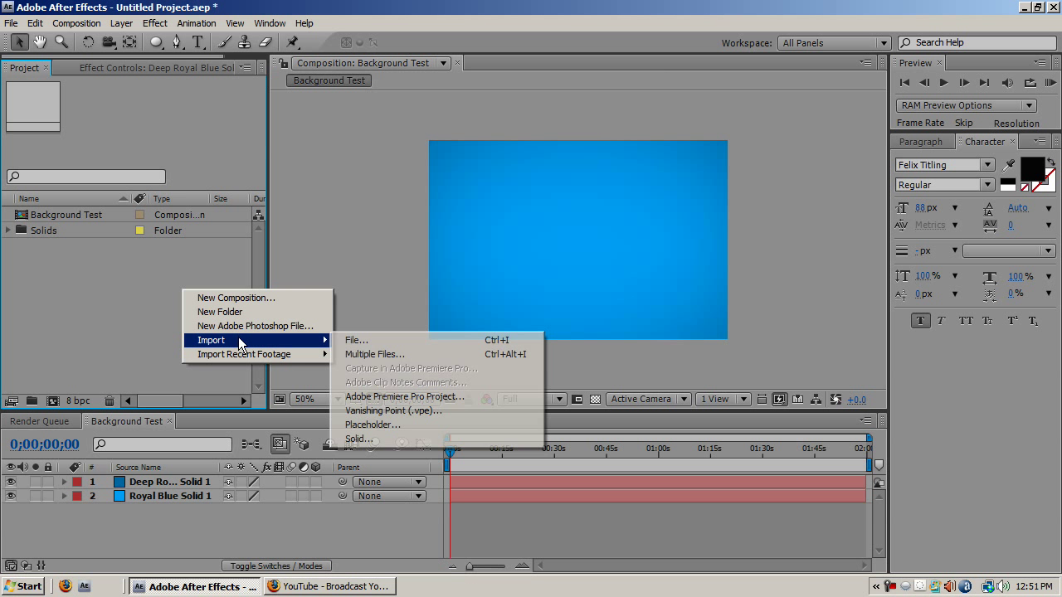
click(355, 340)
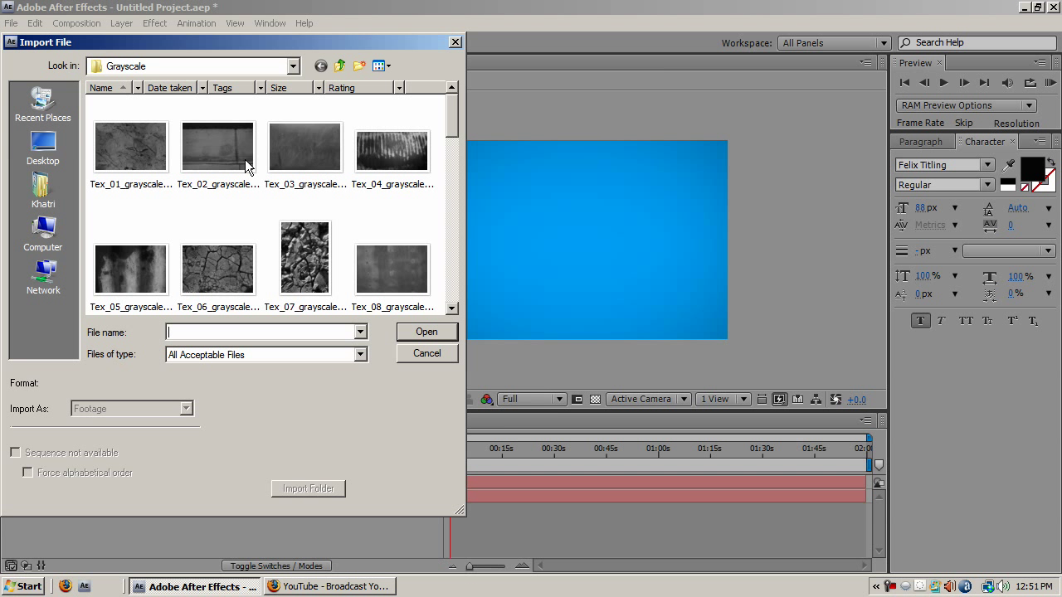
click(427, 331)
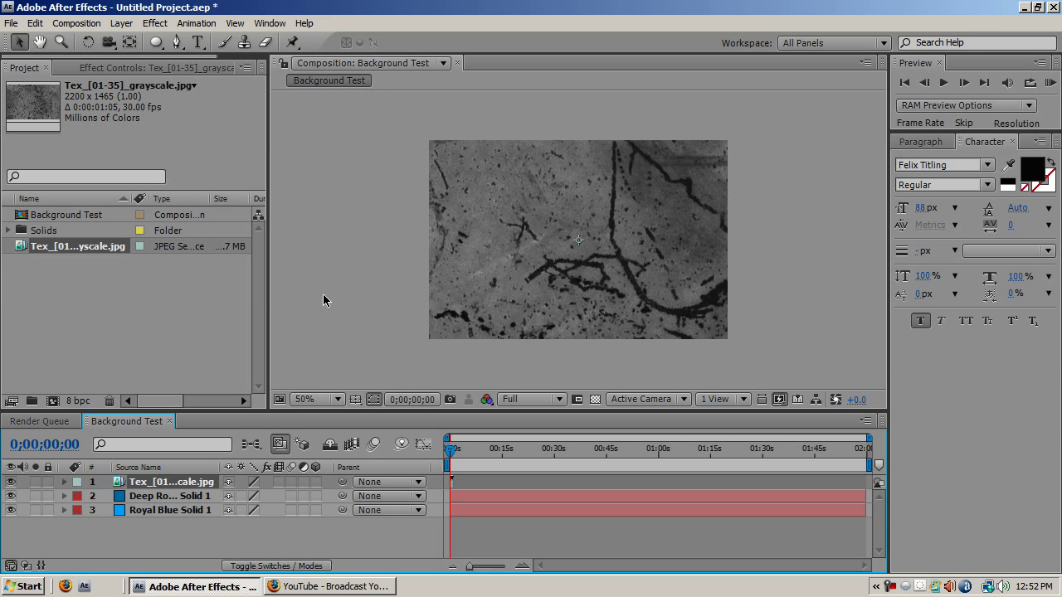
Select the texture layer so it can be fitted to the composition frame
click(332, 398)
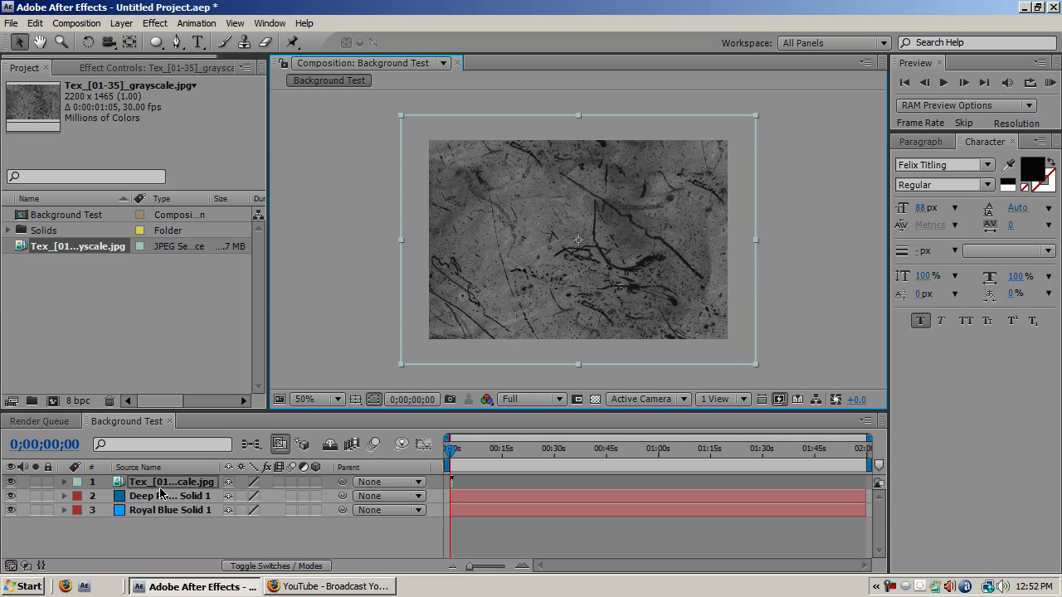
Set the texture layer's blending mode to Soft Light
right_click(163, 481)
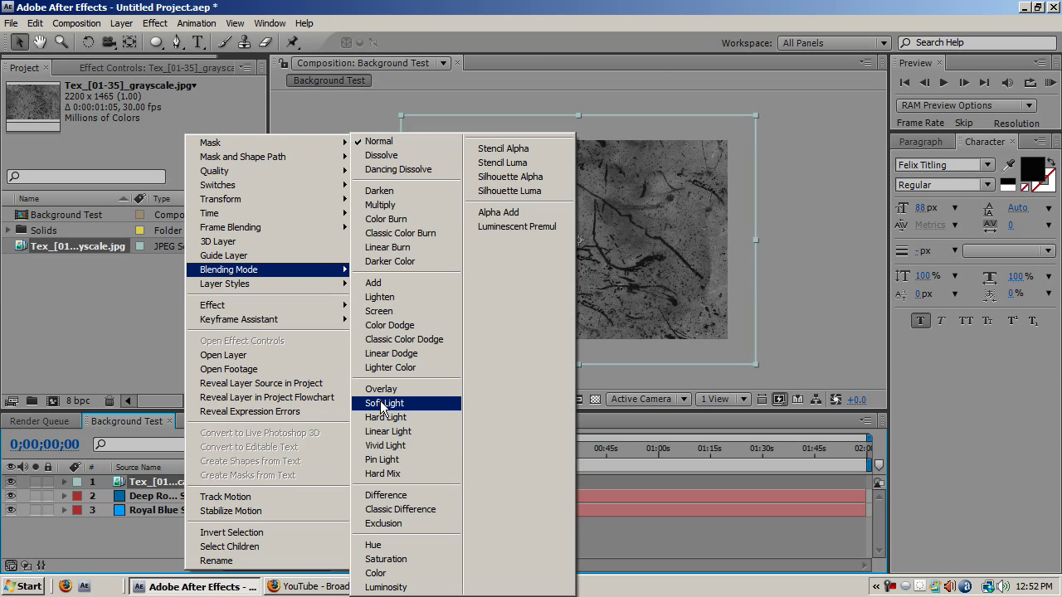
click(385, 403)
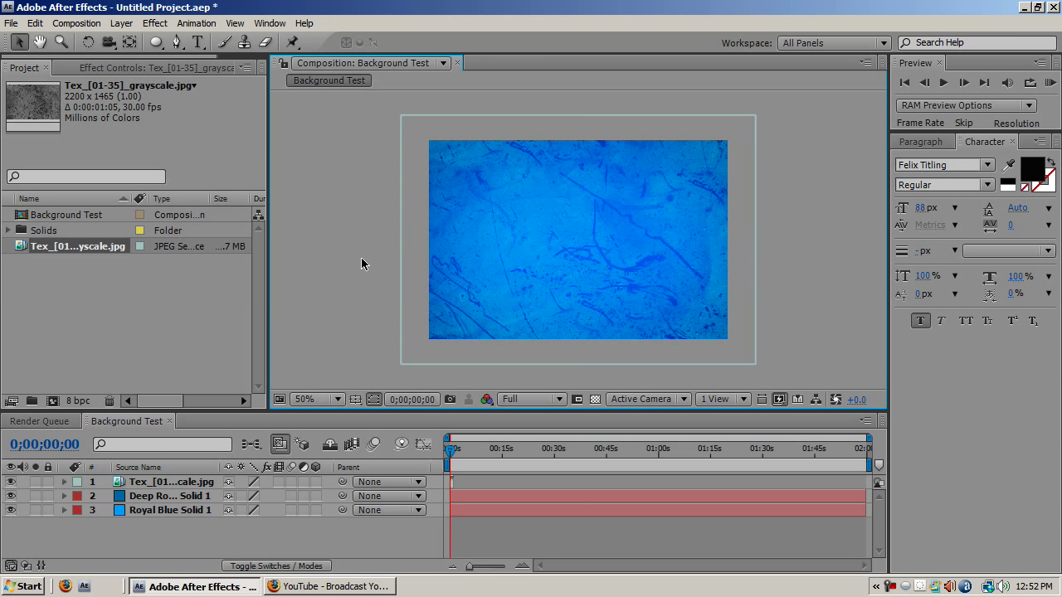
mouse_move(451, 129)
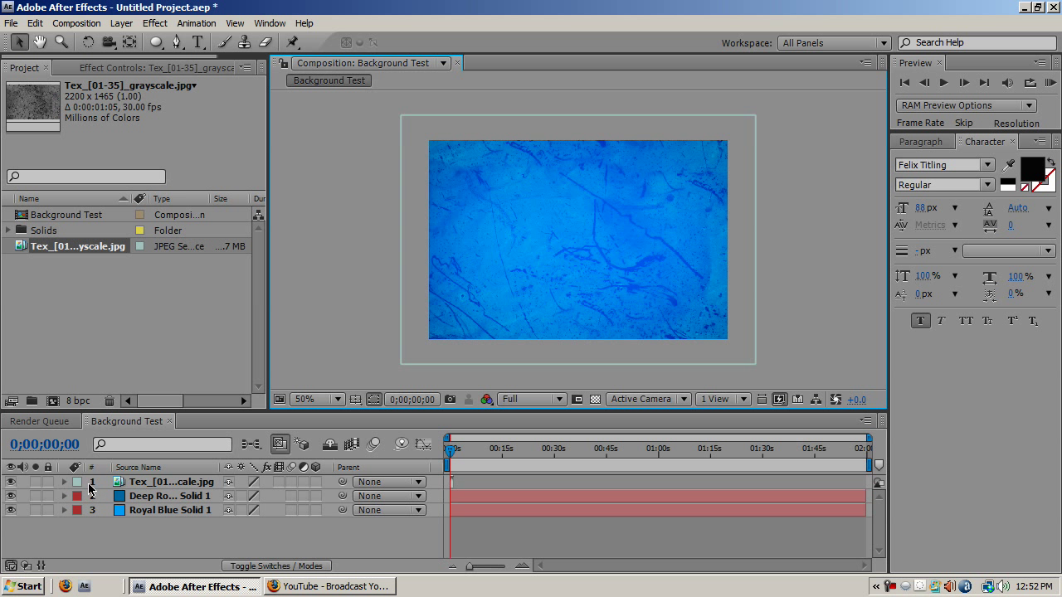
Expand the texture layer's Transform group to expose Position through Opacity
click(65, 481)
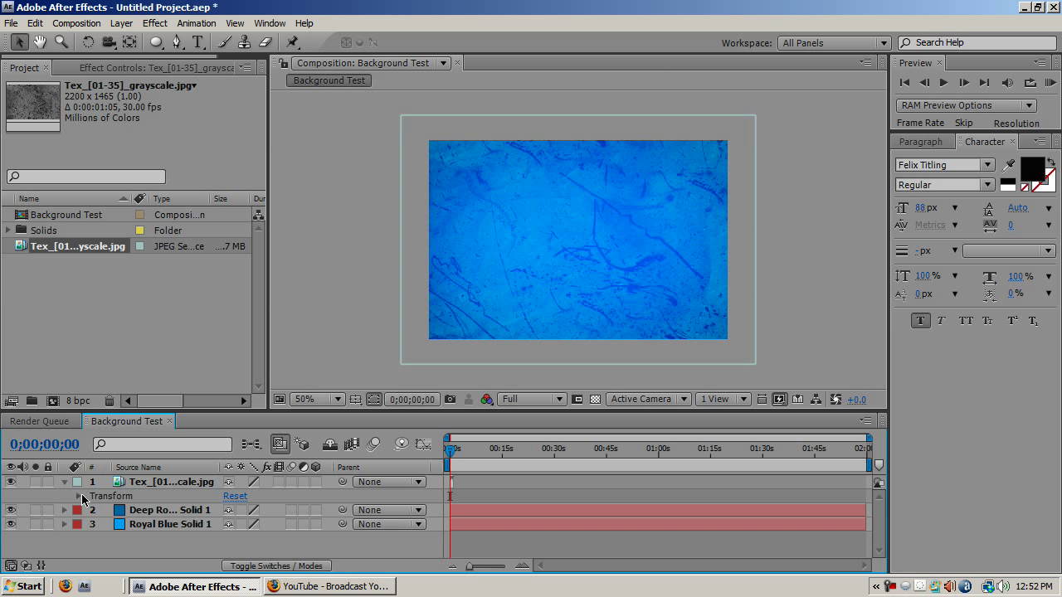
click(76, 494)
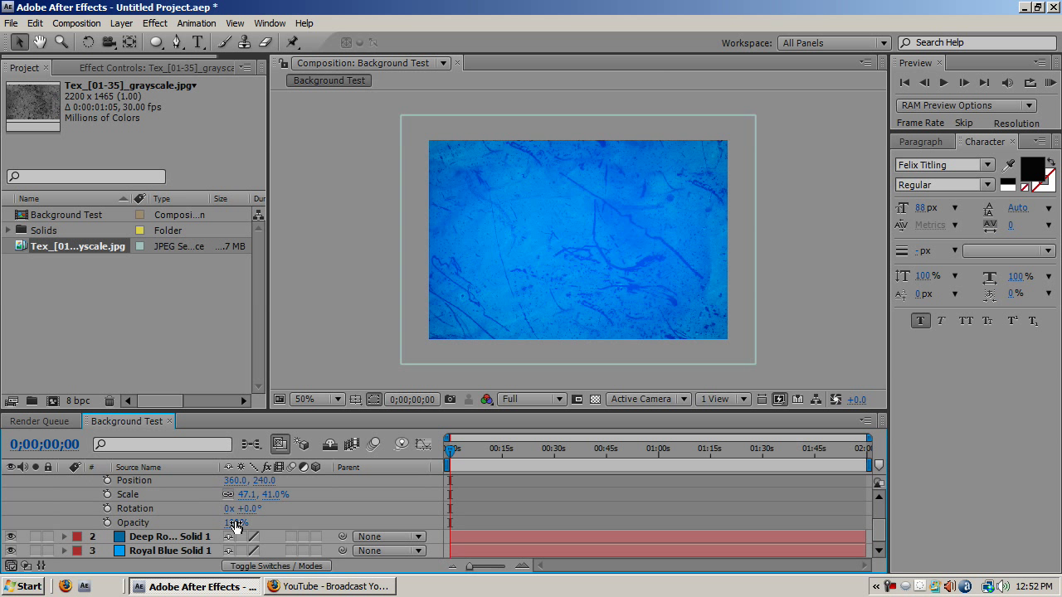